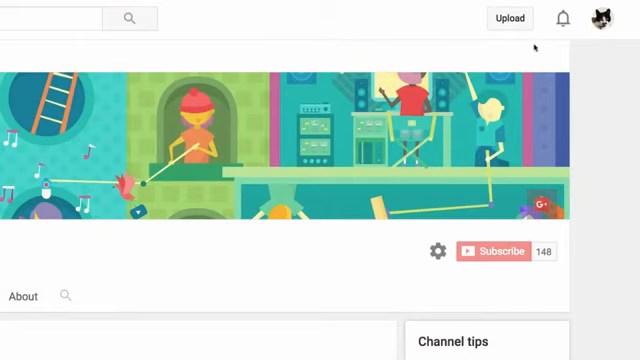
Step: Start a new photo slideshow from YouTube's upload page
click(508, 18)
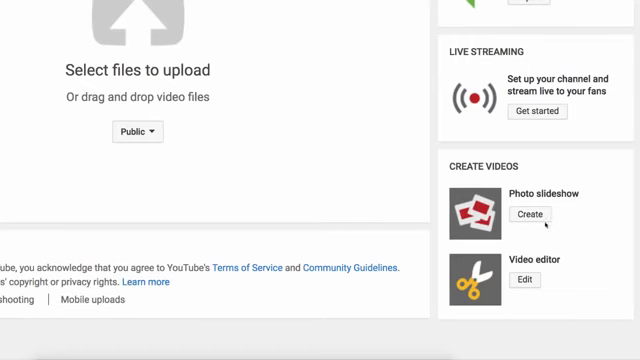
click(528, 216)
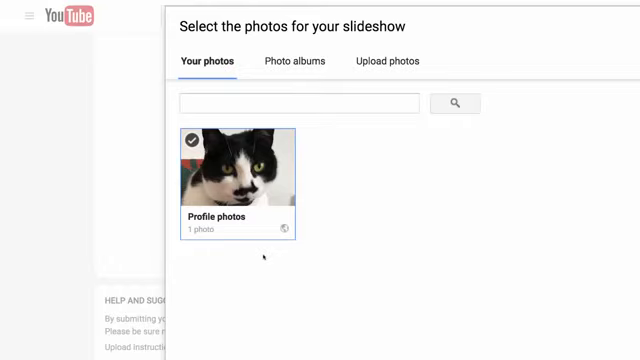
Step: Choose the Profile photos album with the cat and continue to the slideshow preview settings
click(236, 180)
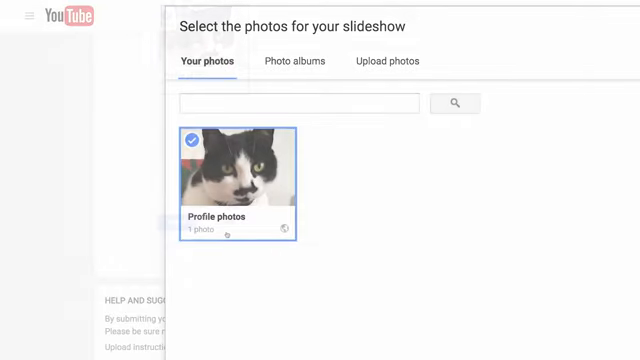
scroll(down, 3)
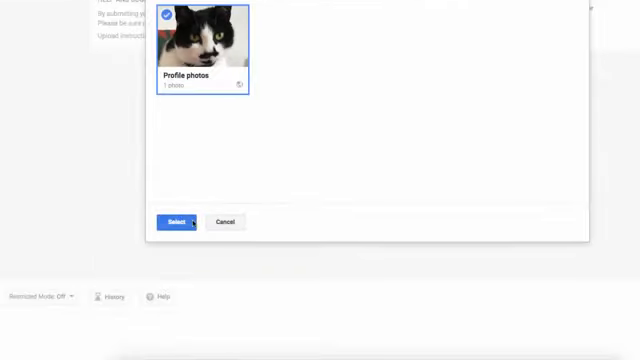
click(176, 220)
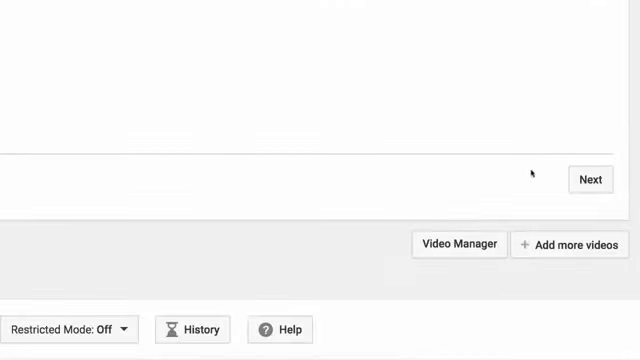
click(590, 180)
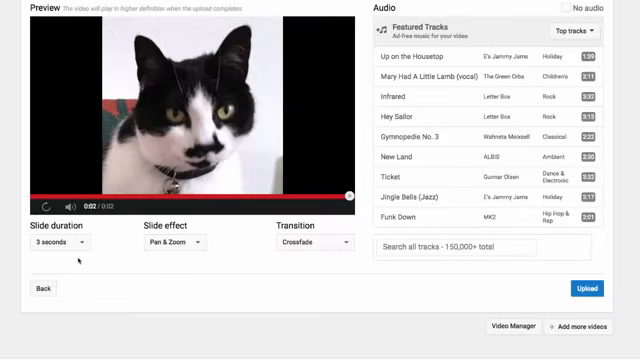
Step: Switch the transition to Crossing Stripes and upload the slideshow as My Slideshow
click(60, 242)
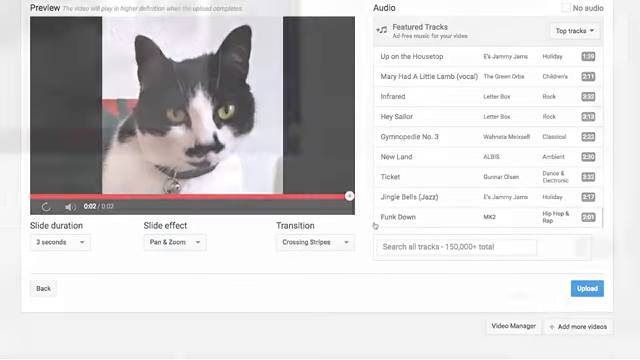
scroll(down, 3)
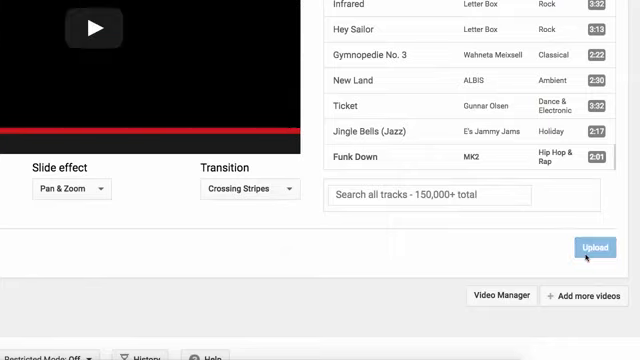
click(596, 248)
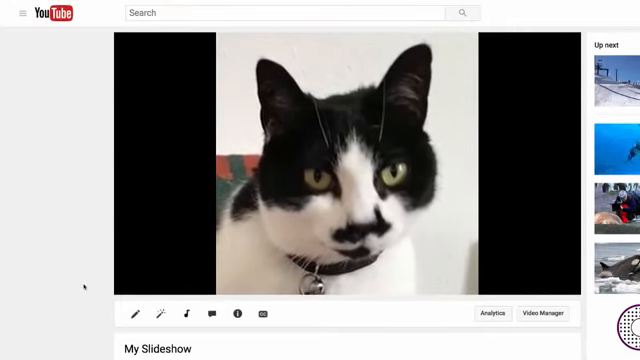